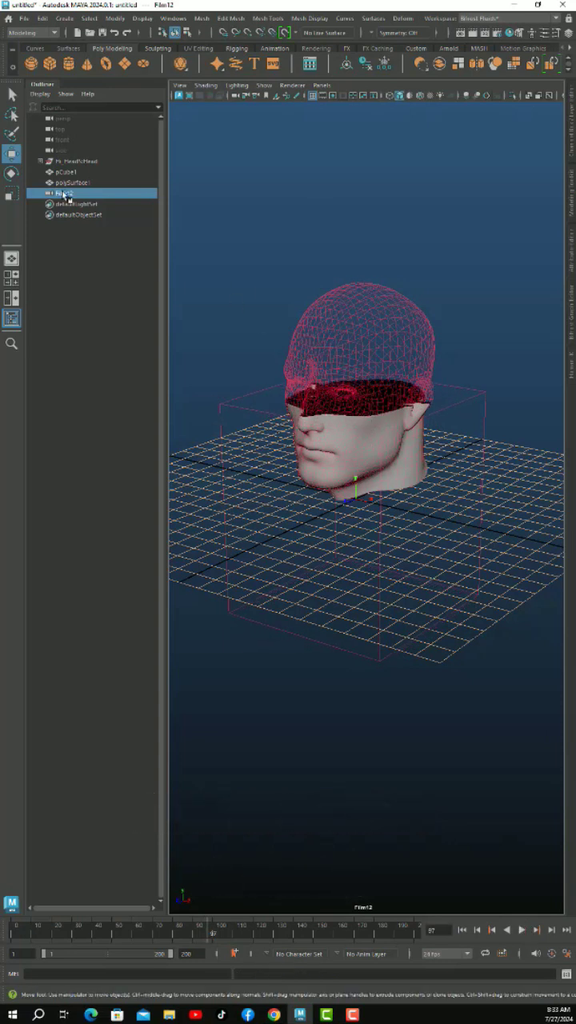
# Select the head geometry and bring up the hotbox to reach Cache > Alembic Cache.
pyautogui.click(70, 183)
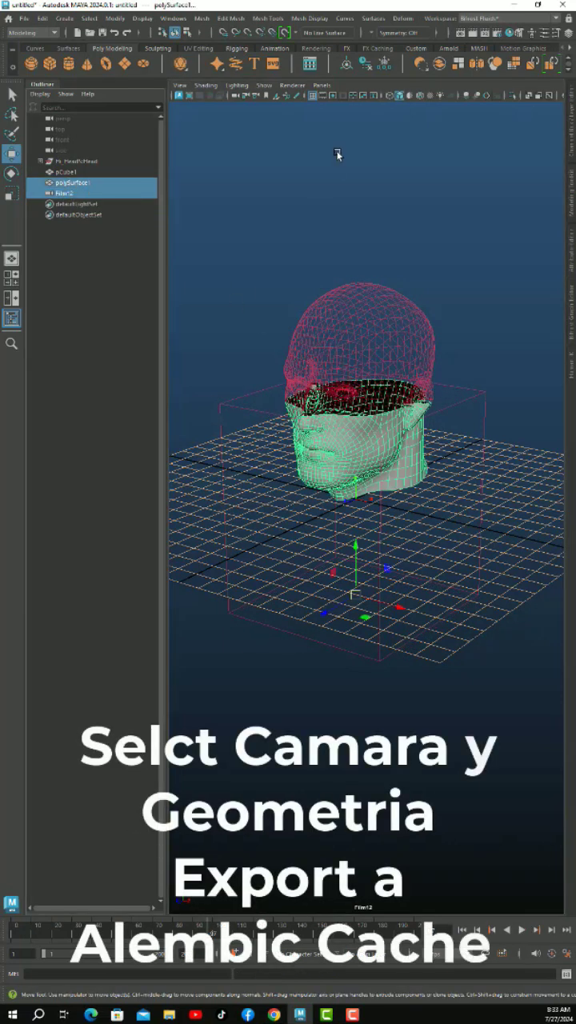
pyautogui.press('space')
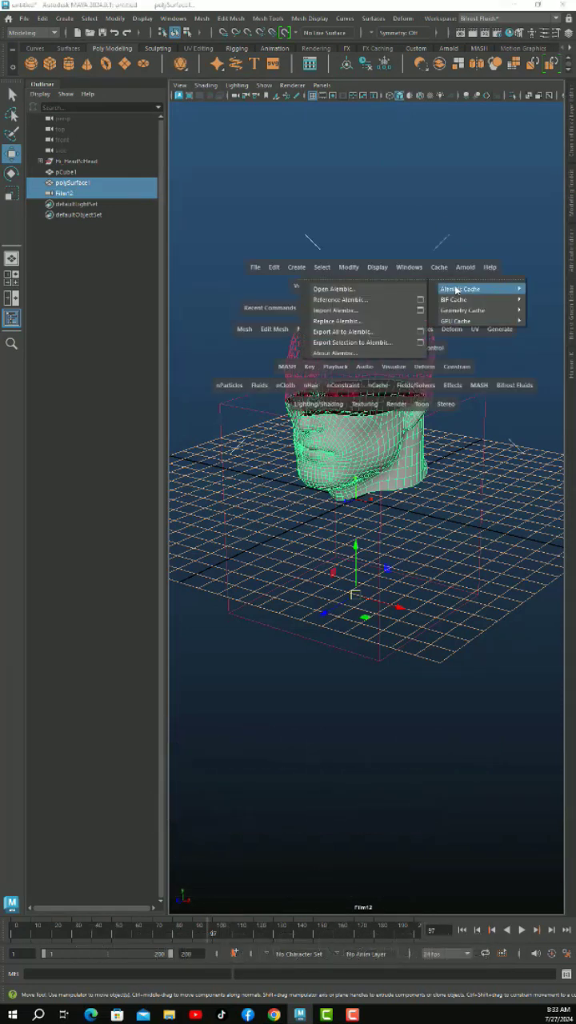
pyautogui.moveTo(352, 342)
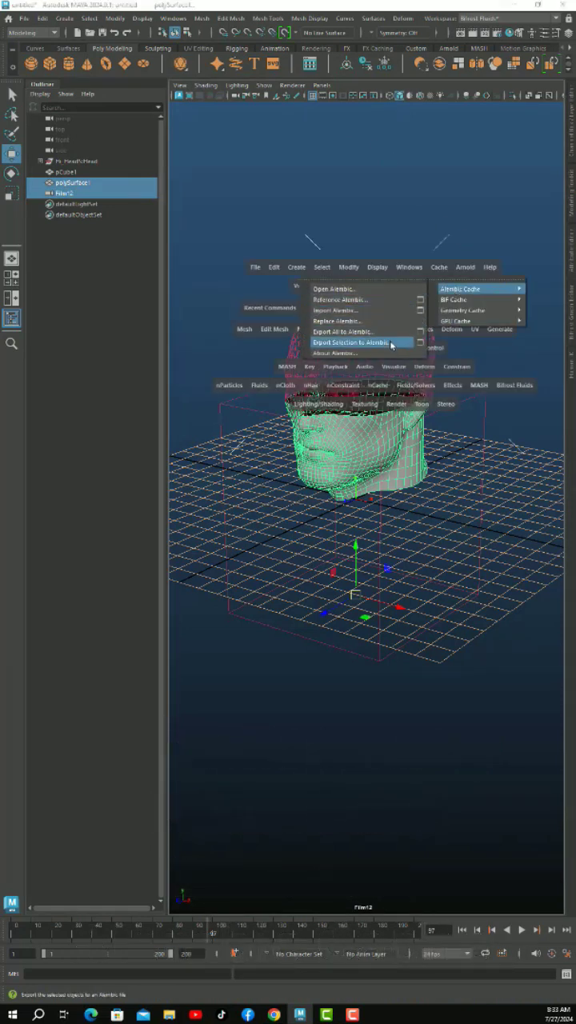
# Export the selected head geometry to a named .abc Alembic cache file.
pyautogui.click(358, 342)
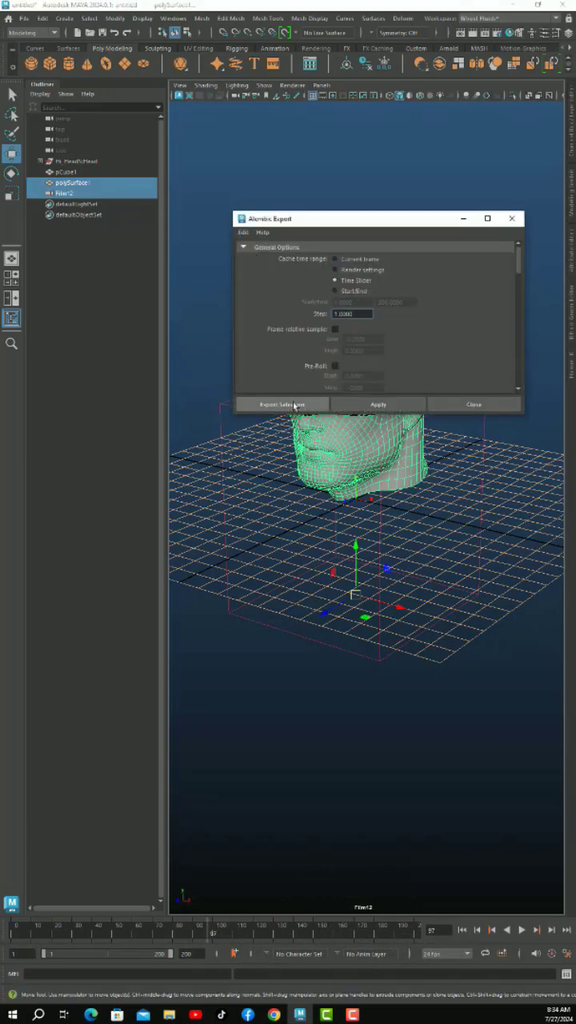
pyautogui.click(280, 404)
pyautogui.write('head18.abc')
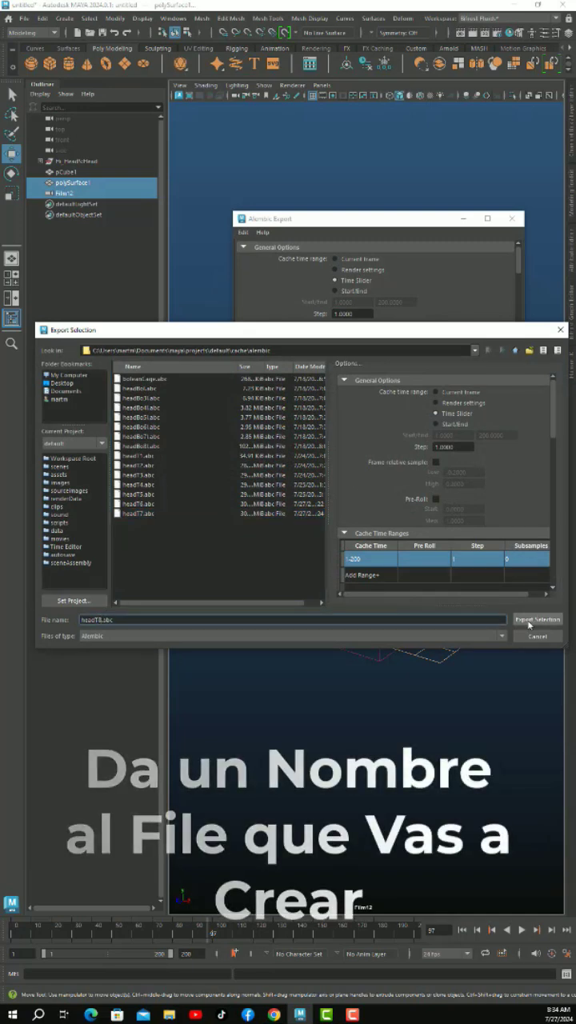
pyautogui.click(538, 619)
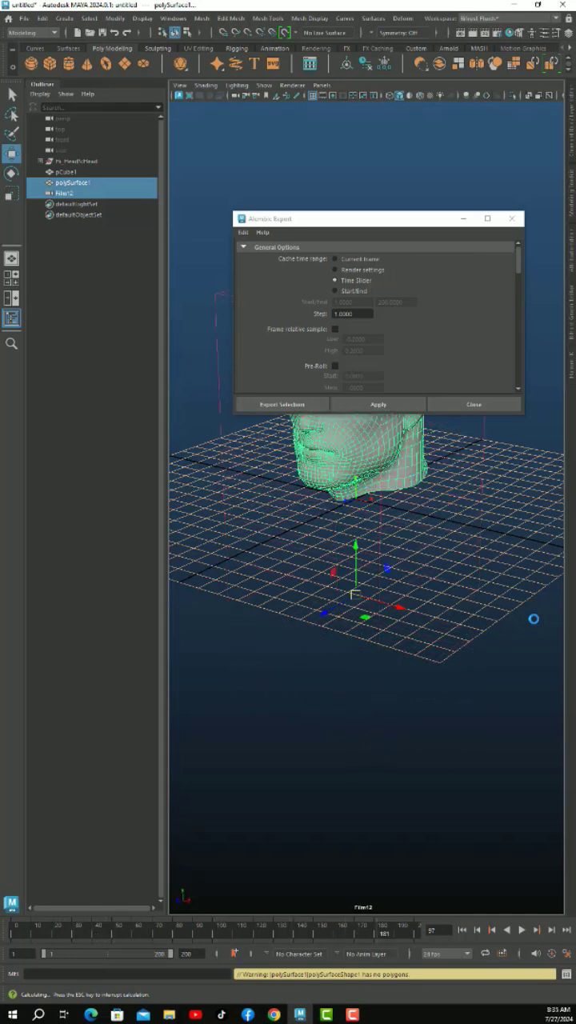
# Close the Alembic Export options and delete the original head objects from the scene.
pyautogui.click(473, 403)
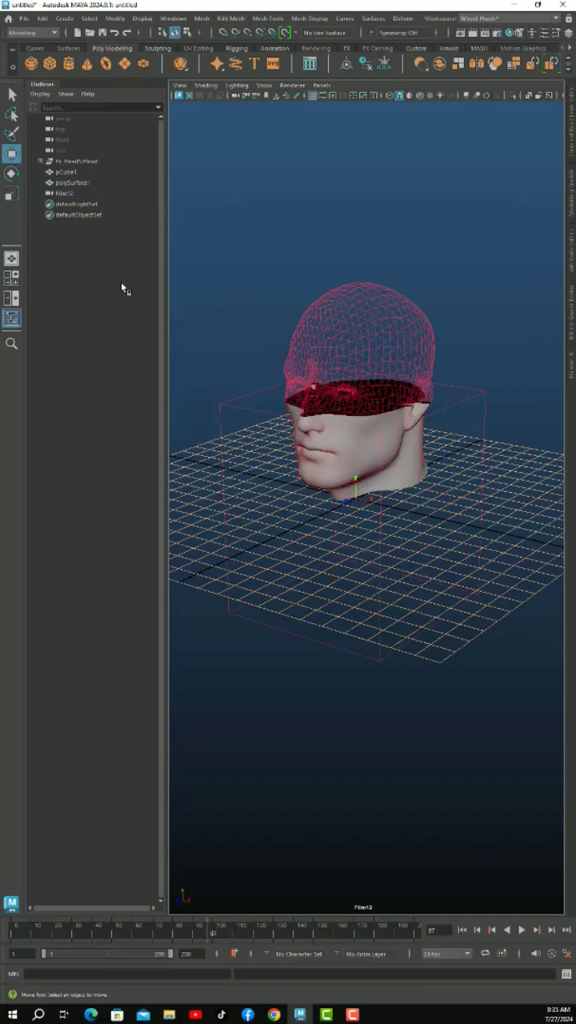
pyautogui.click(64, 192)
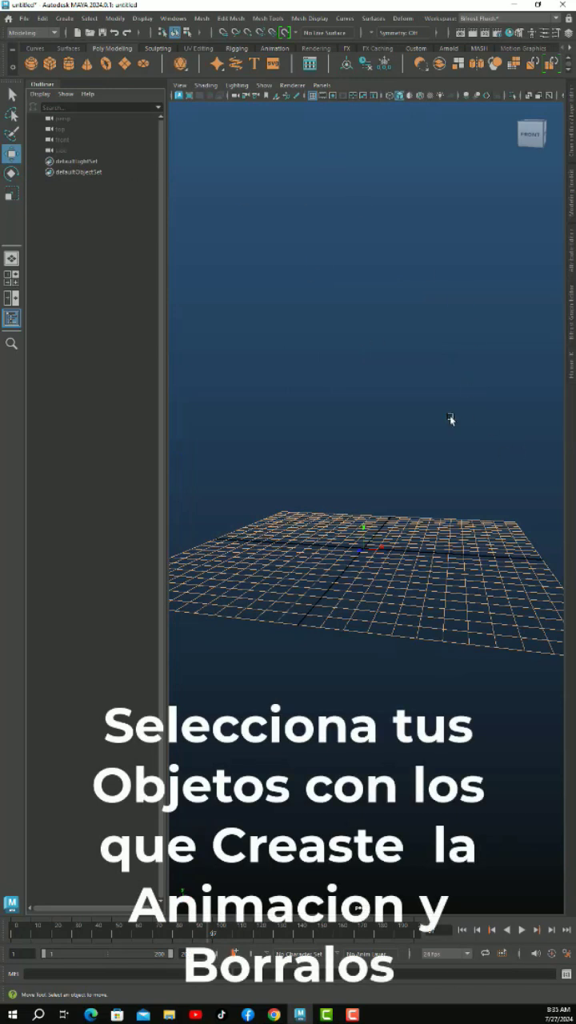
# Import the head .abc Alembic cache back into the scene and play its animation.
pyautogui.press('space')
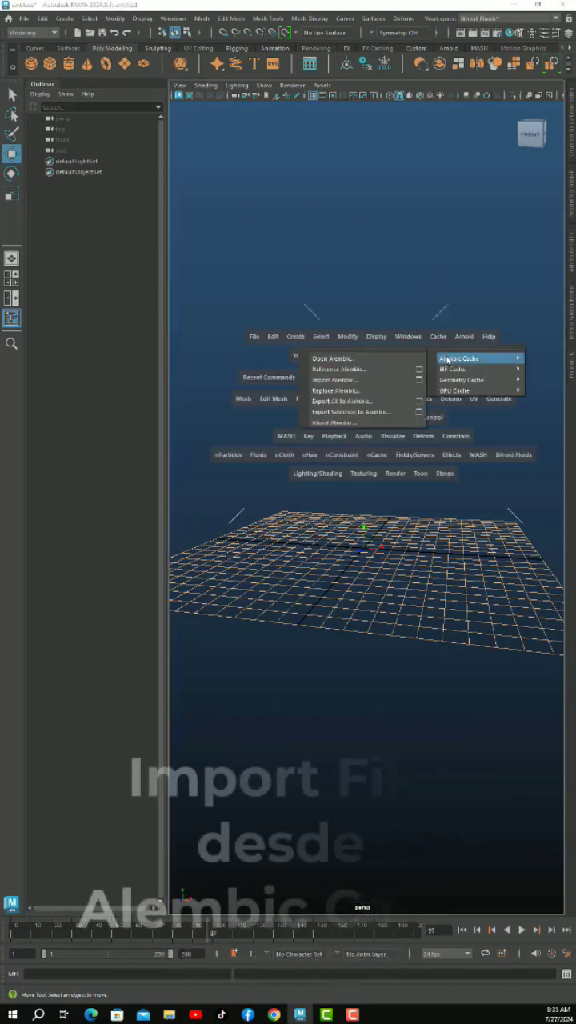
pyautogui.moveTo(360, 379)
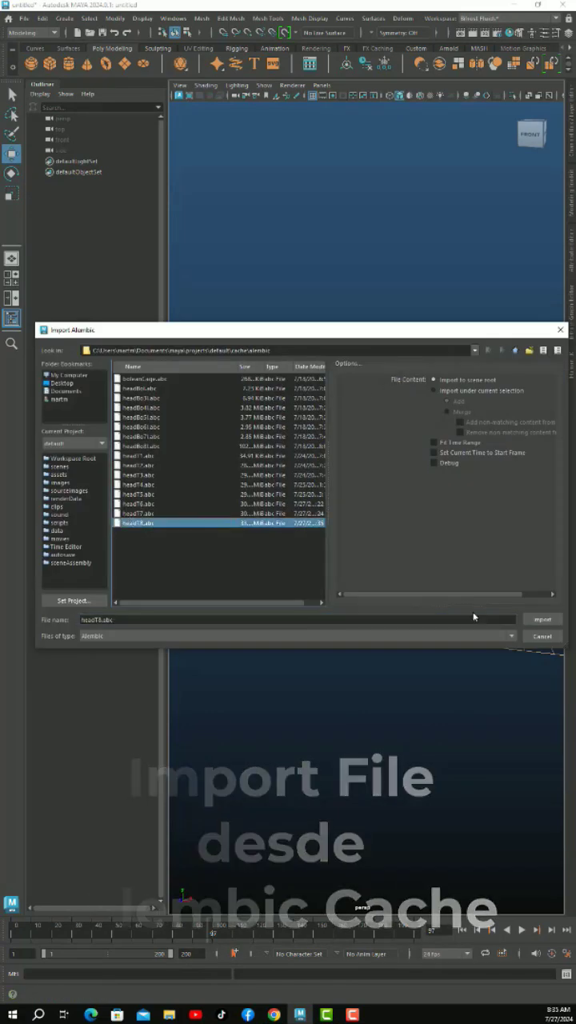
pyautogui.click(541, 617)
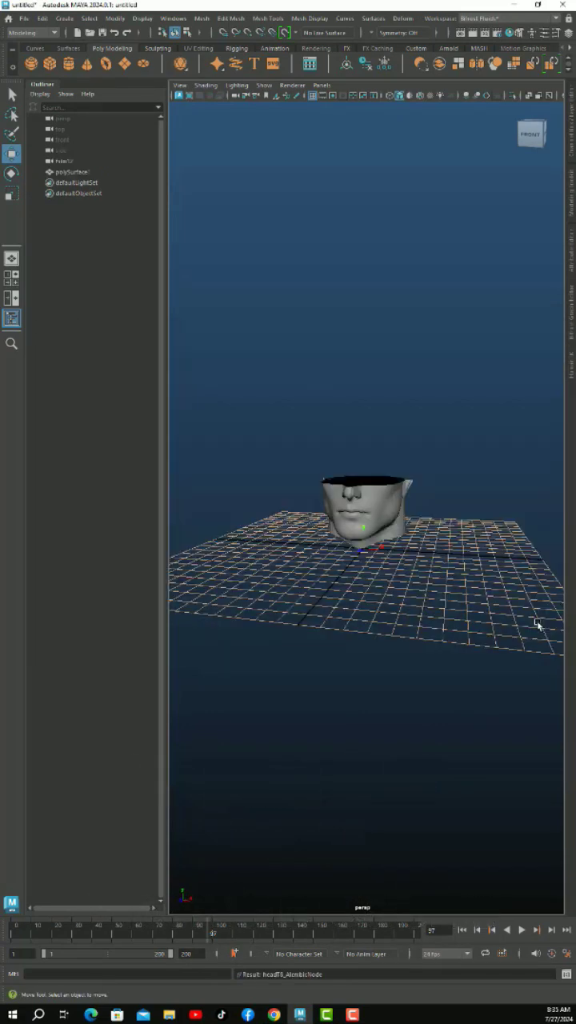
pyautogui.click(521, 928)
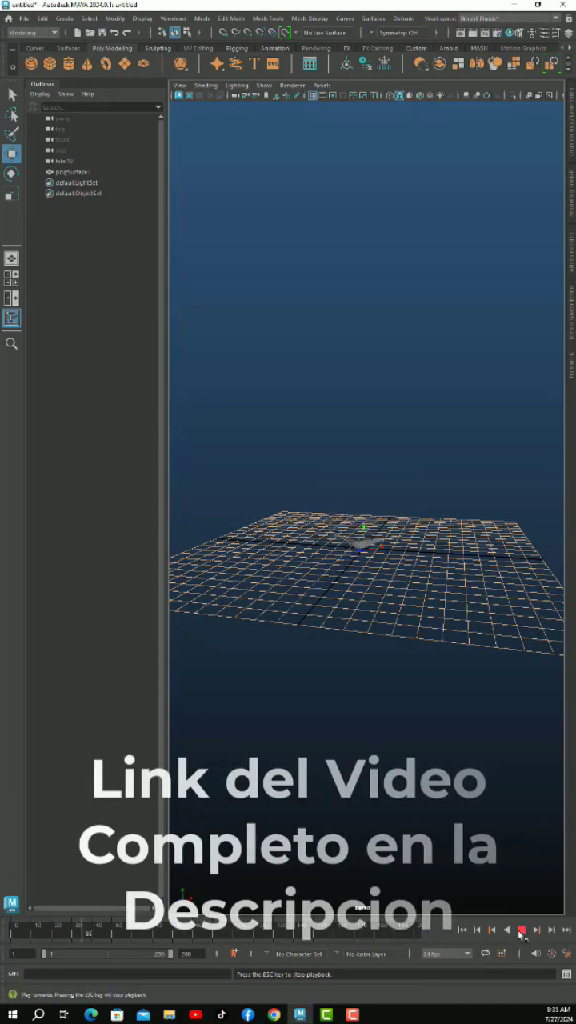